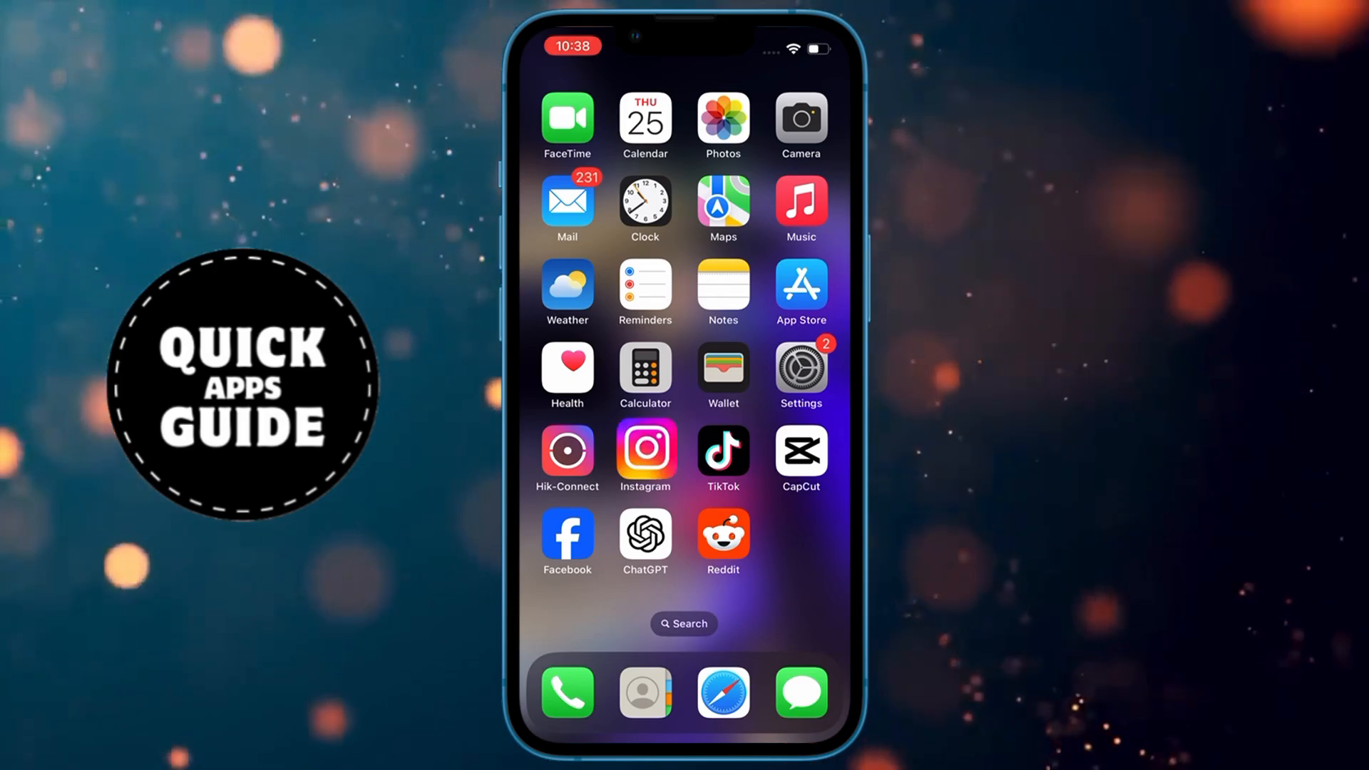
- Launch Instagram from the iPhone home screen to reach the stories feed
{"action": "left_click", "coordinate": [644, 450]}
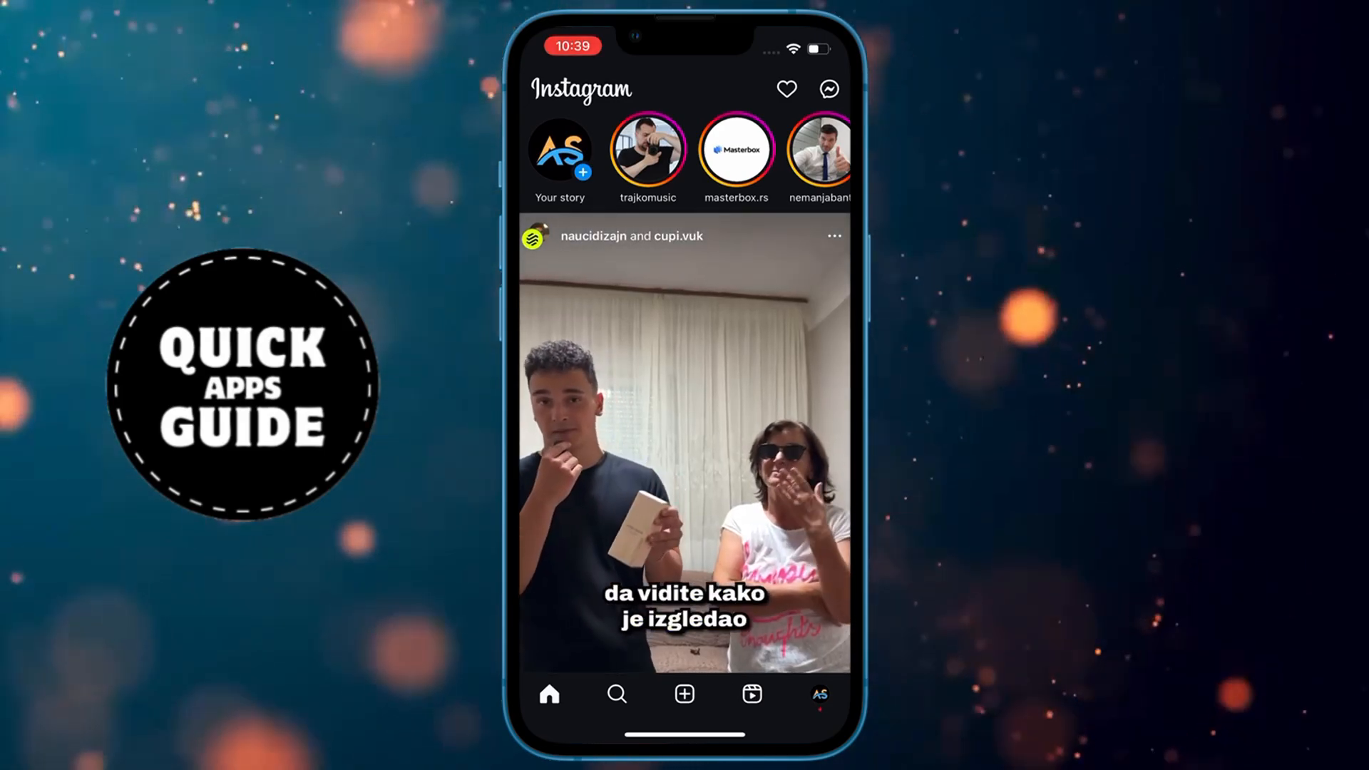
- Open the Settings and activity page from your own profile
{"action": "left_click", "coordinate": [817, 694]}
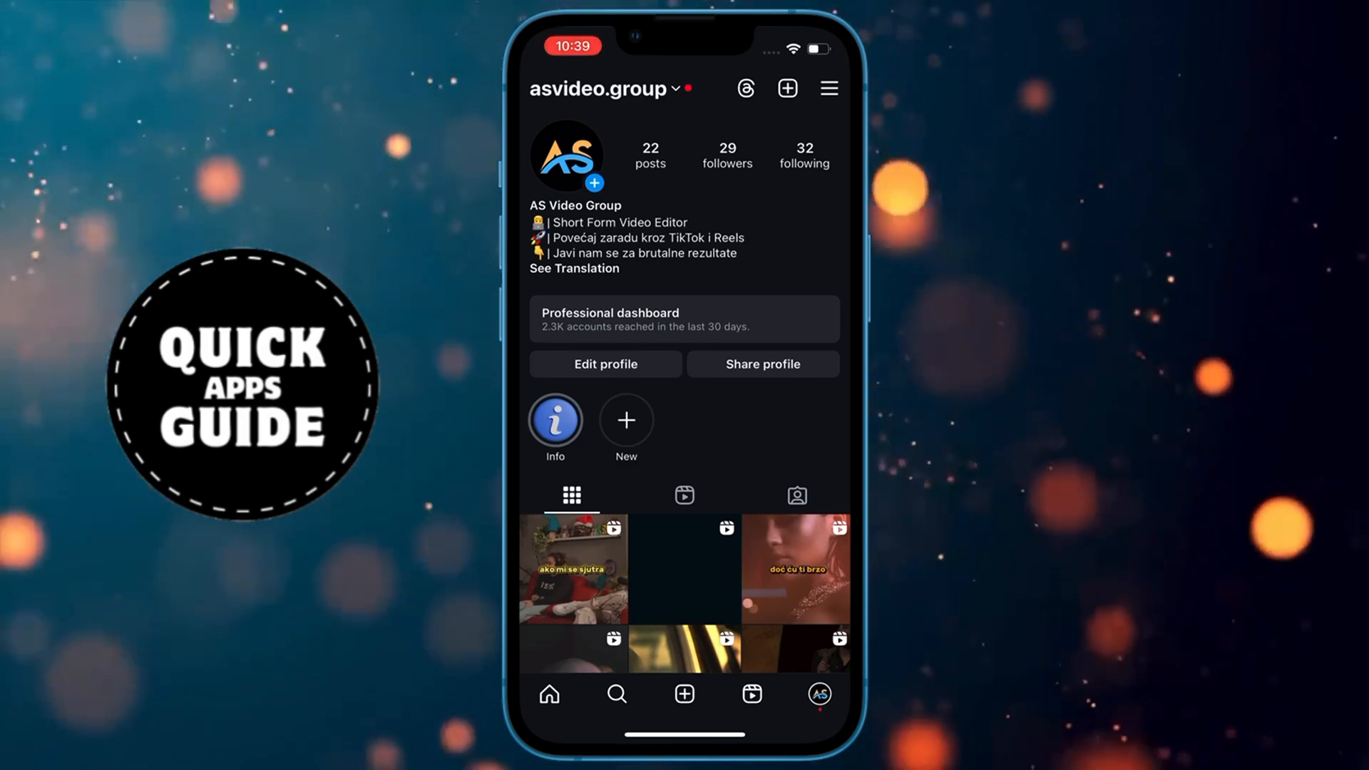
{"action": "left_click", "coordinate": [827, 87]}
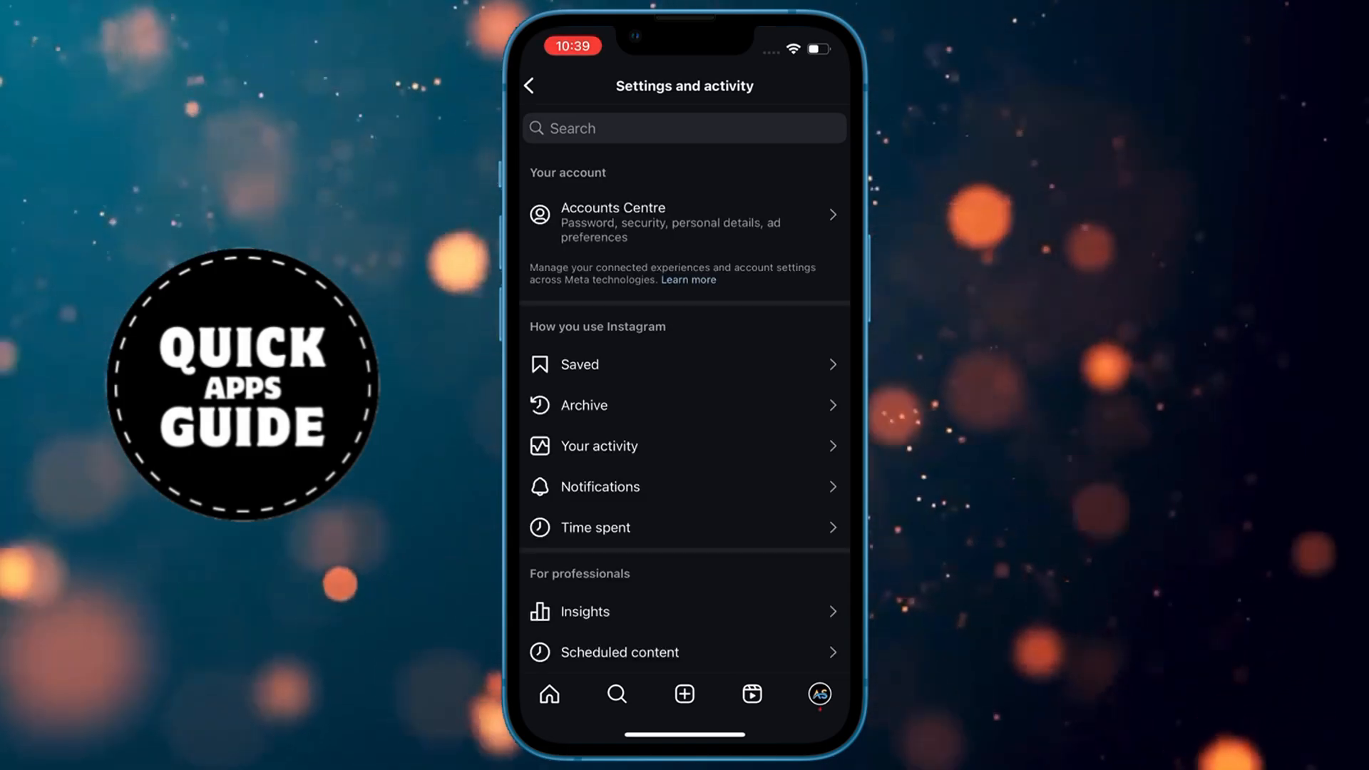
- Open the 'Hide story and live from' follower list, then tick and untick the second account
{"action": "scroll", "scroll_direction": "down", "scroll_amount": 3}
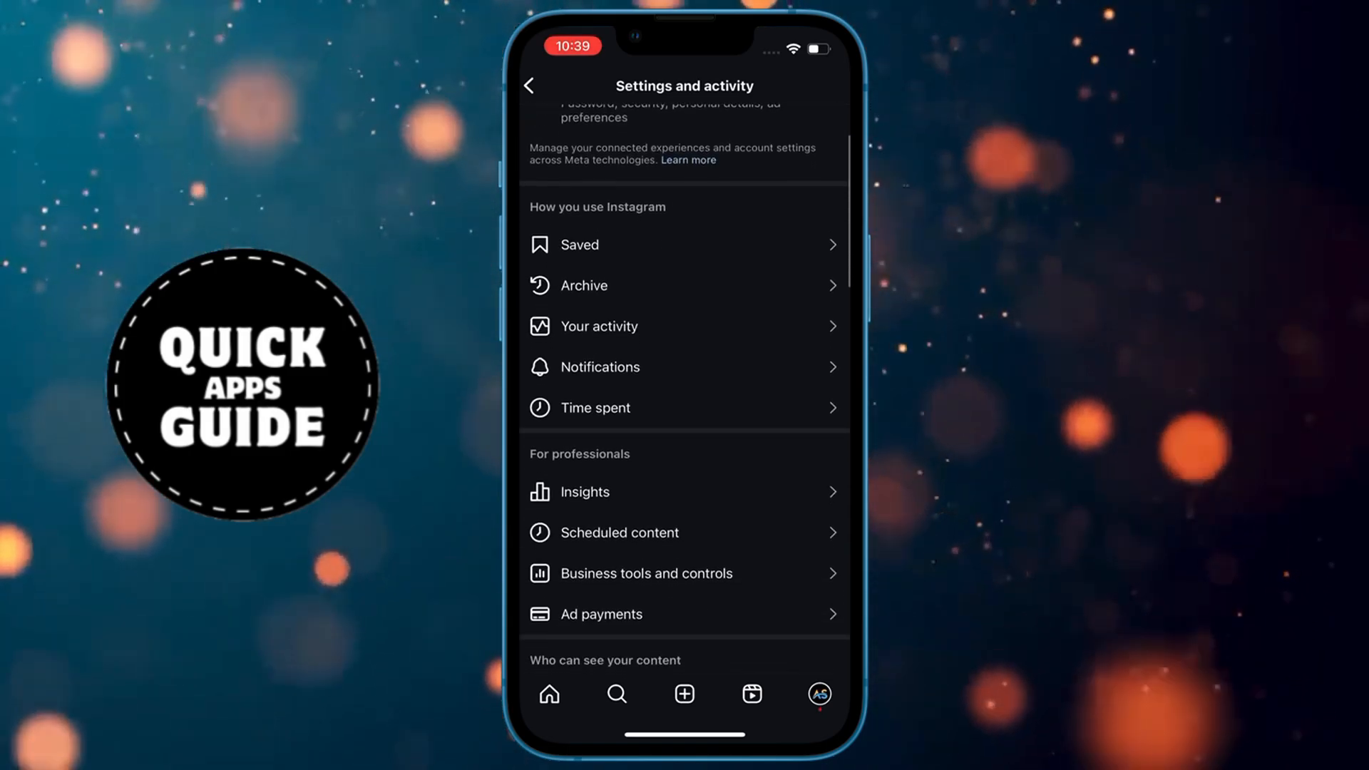
{"action": "scroll", "scroll_direction": "down", "scroll_amount": 3}
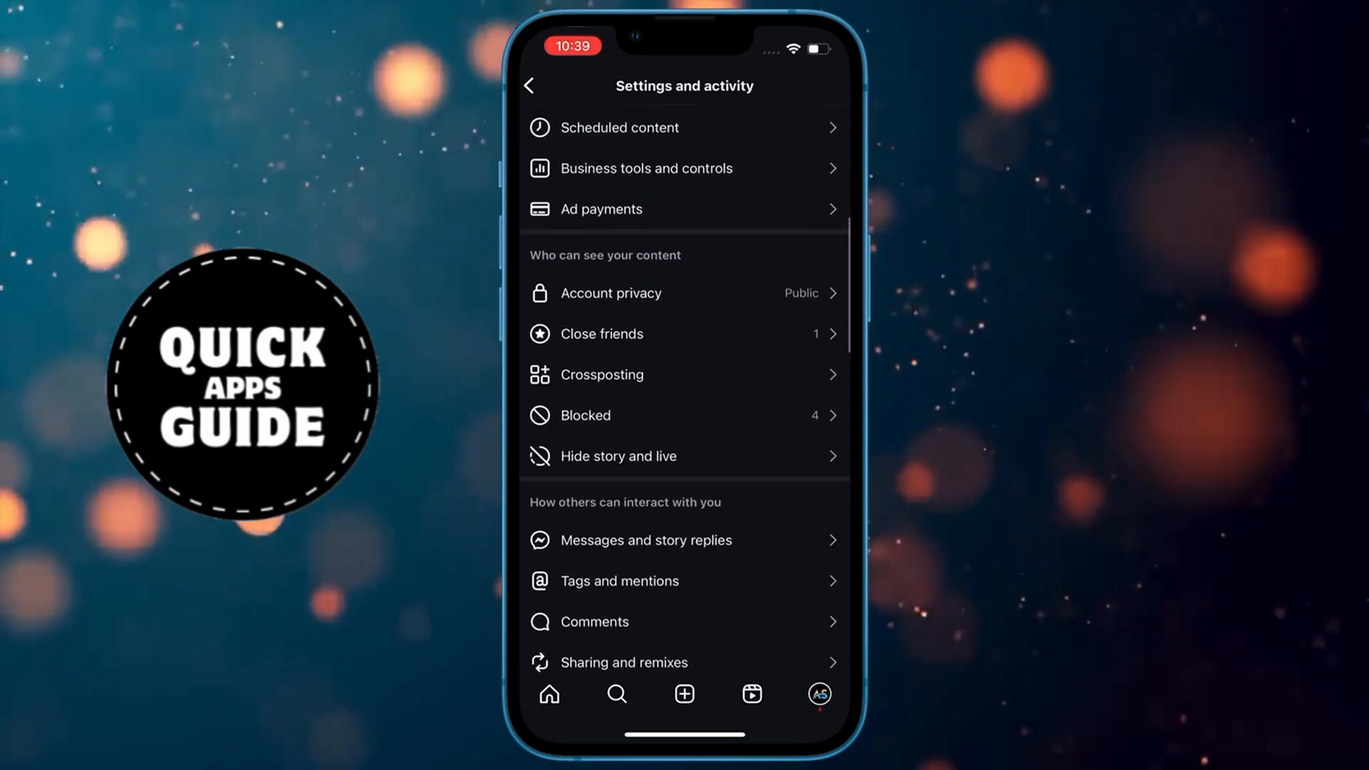
{"action": "scroll", "scroll_direction": "down", "scroll_amount": 3}
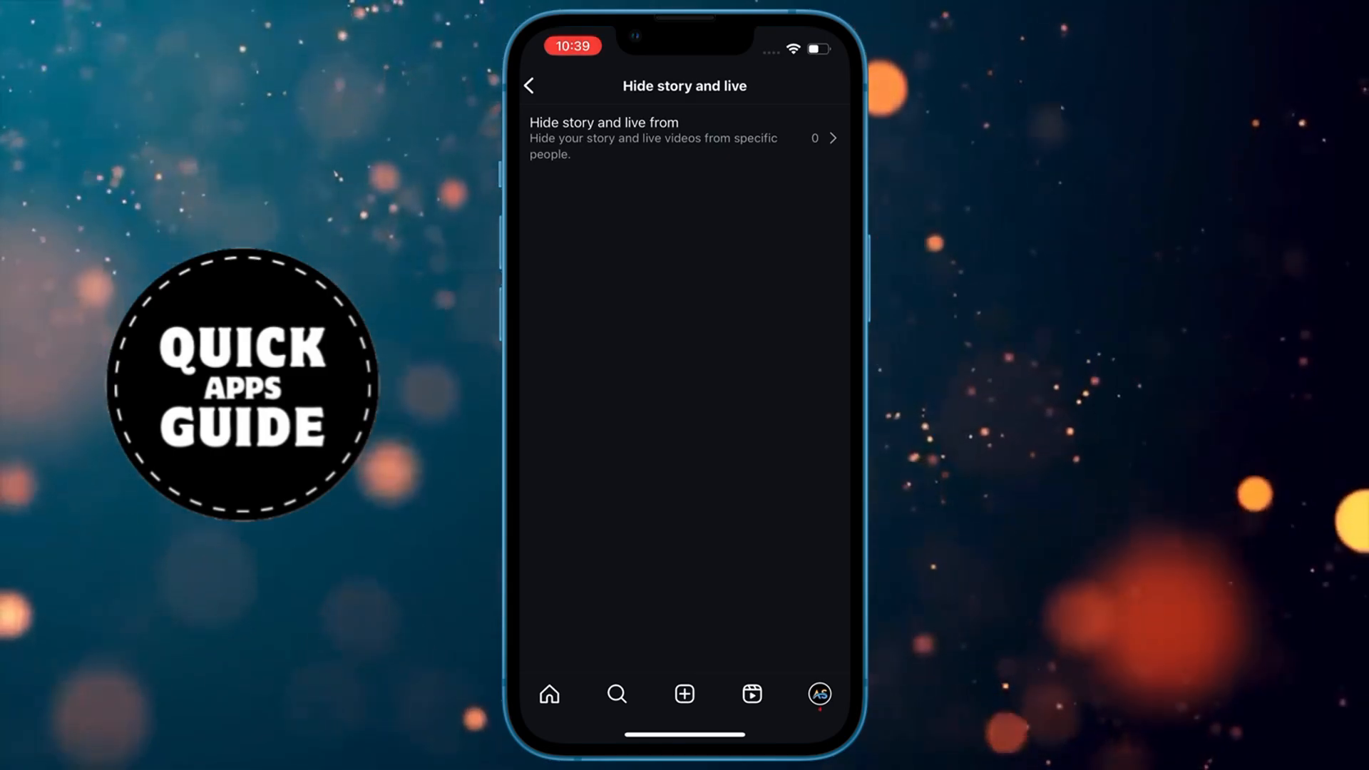
{"action": "left_click", "coordinate": [683, 137]}
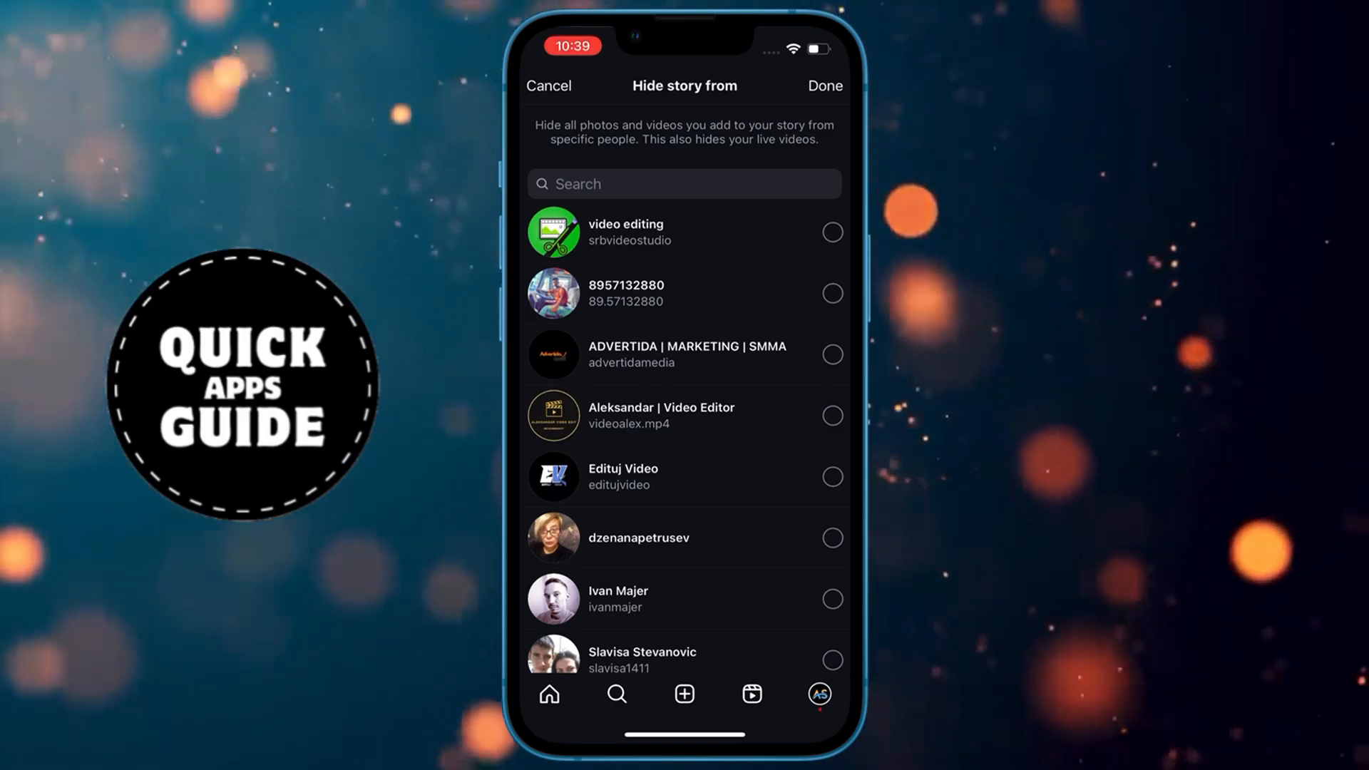
{"action": "left_click", "coordinate": [830, 293]}
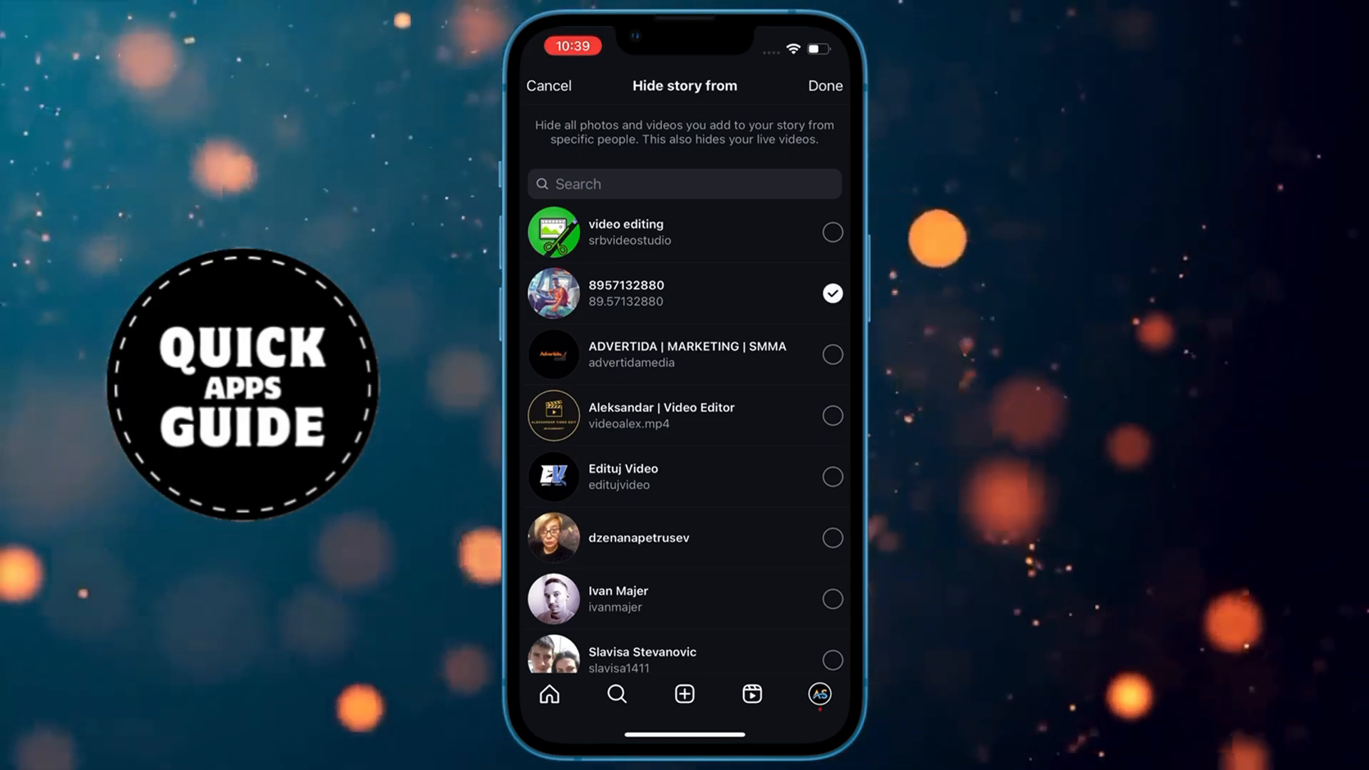
{"action": "left_click", "coordinate": [830, 292]}
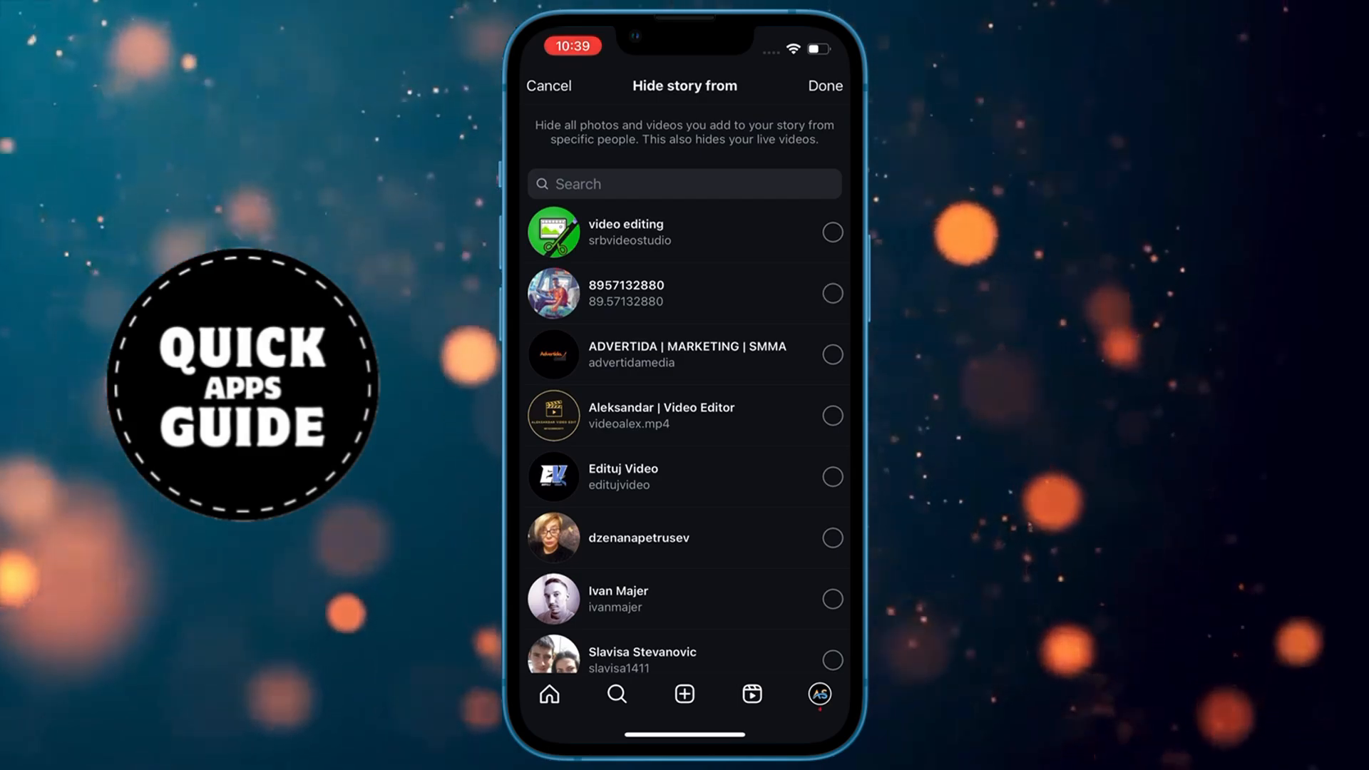